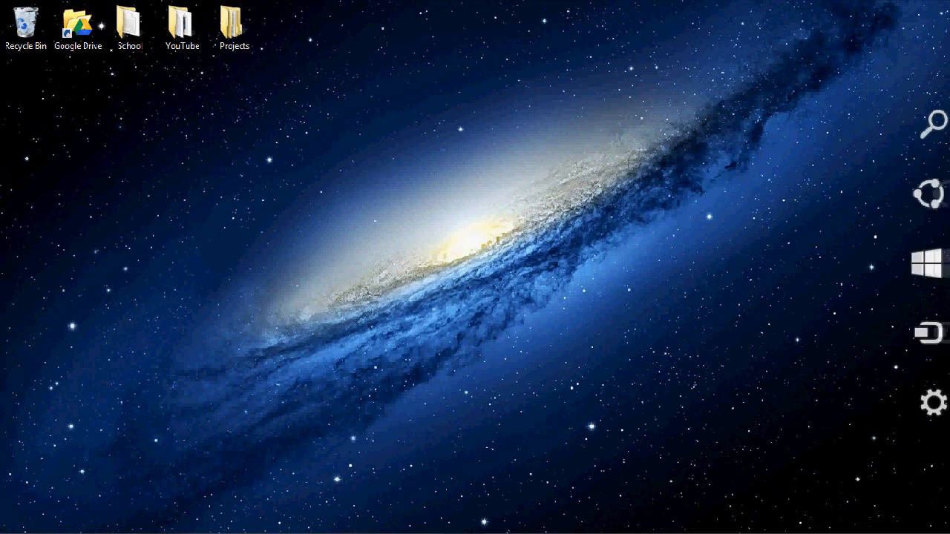
Search the Start screen apps for 'sni' to launch Snipping Tool
{"action": "left_click", "coordinate": [934, 123]}
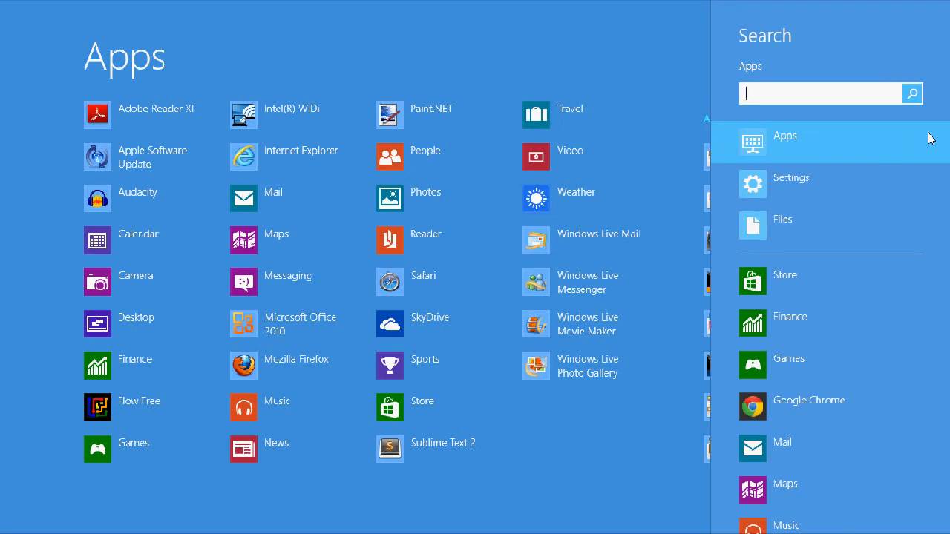
{"action": "type", "text": "sni"}
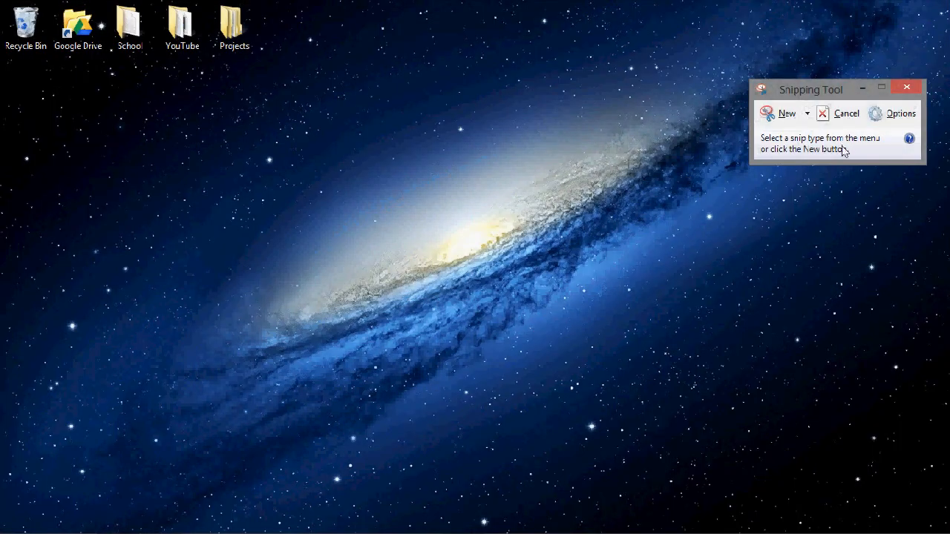
Switch the snip type to Free-form Snip and outline the desktop's top-left corner
{"action": "left_click", "coordinate": [807, 113]}
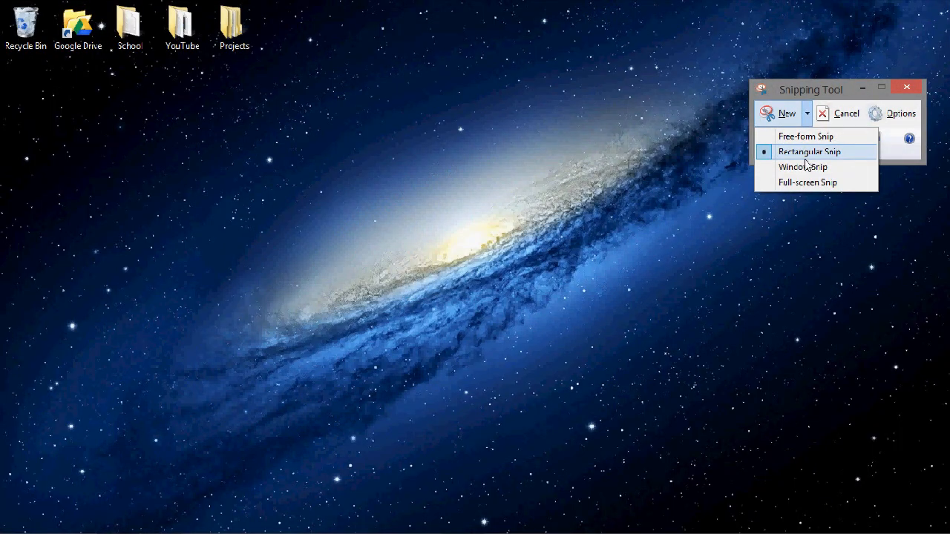
{"action": "mouse_move", "coordinate": [809, 198]}
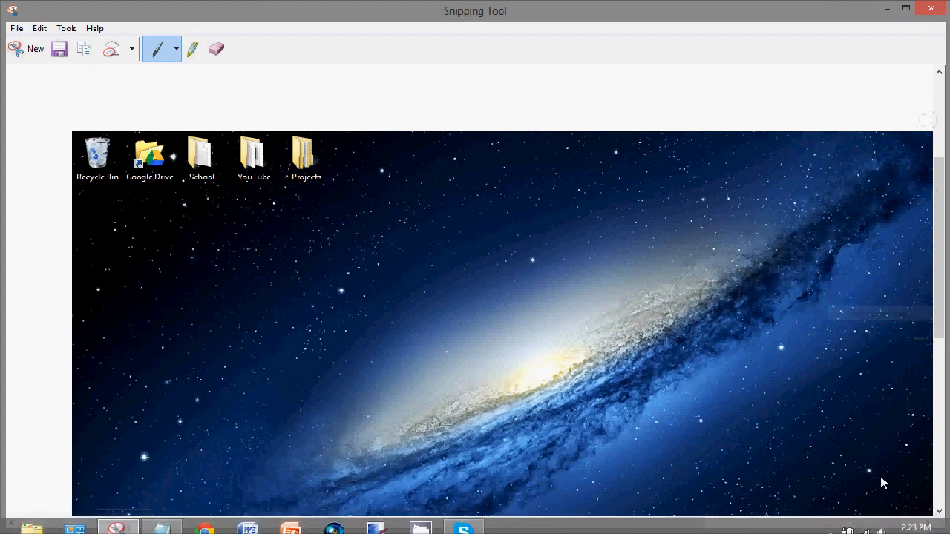
{"action": "mouse_move", "coordinate": [22, 49]}
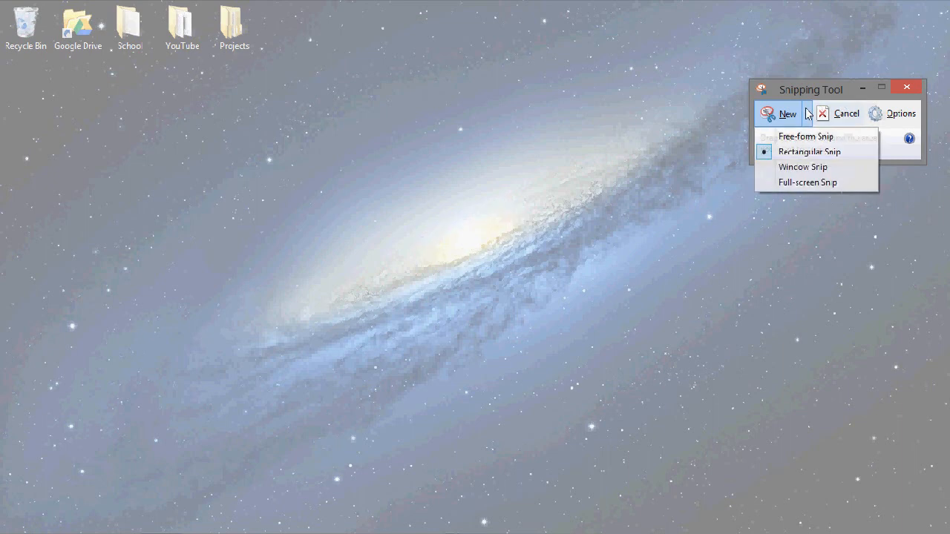
{"action": "left_click", "coordinate": [806, 135]}
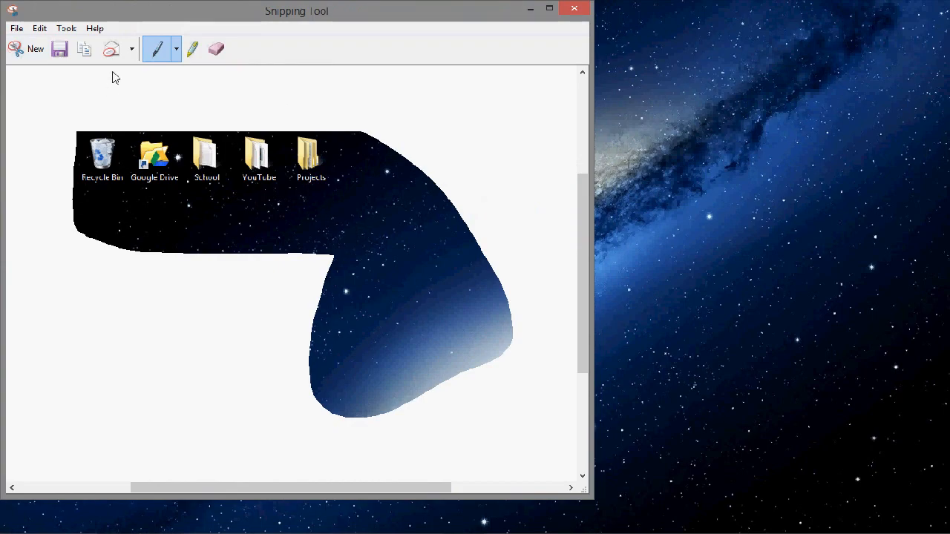
Take a rectangular snip over the desktop's upper-left icons
{"action": "left_click", "coordinate": [35, 48]}
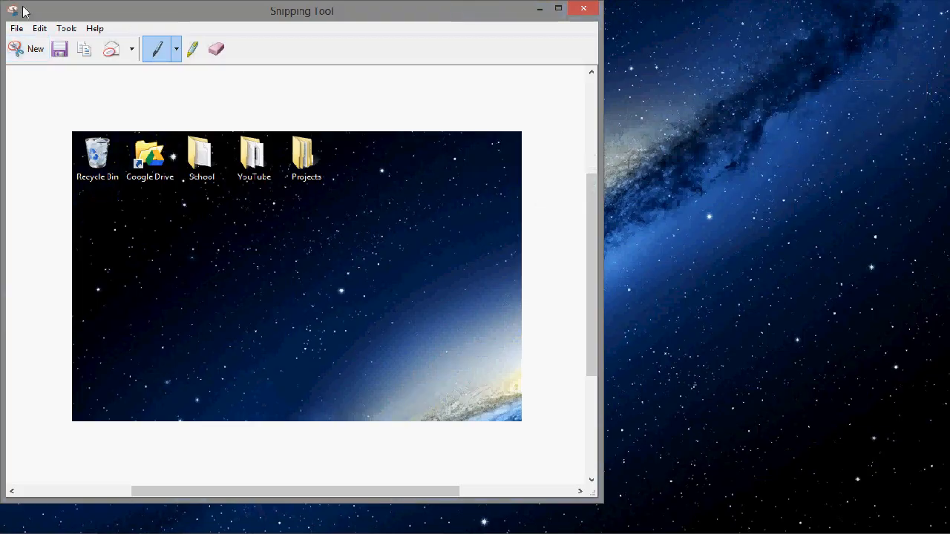
{"action": "mouse_move", "coordinate": [35, 48]}
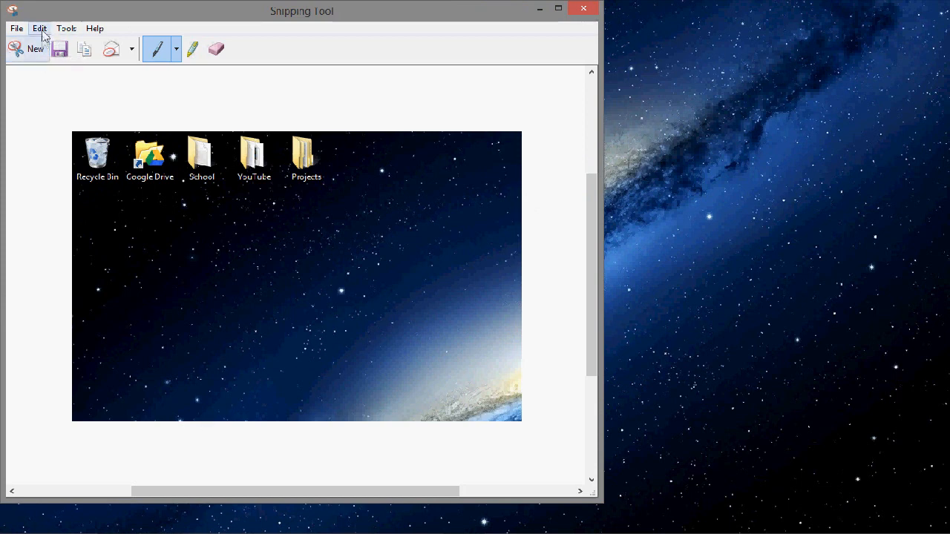
Save the snip as Capture.jpg on the Desktop and close the Photo Viewer preview
{"action": "left_click", "coordinate": [65, 29]}
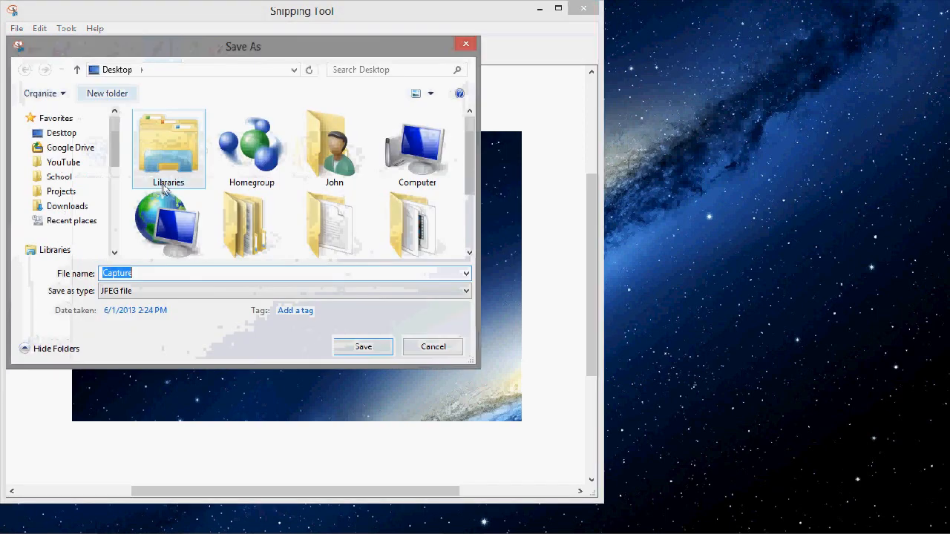
{"action": "mouse_move", "coordinate": [378, 339]}
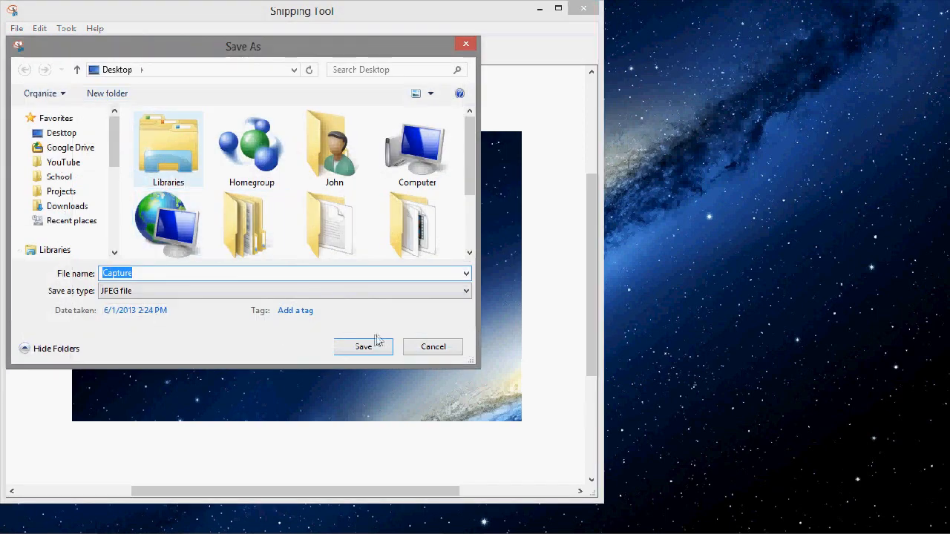
{"action": "left_click", "coordinate": [433, 347]}
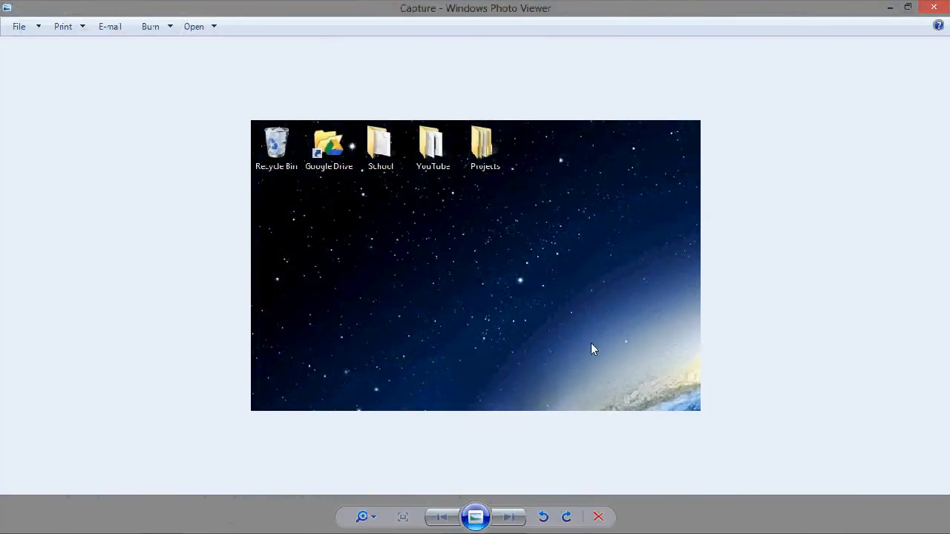
{"action": "left_click", "coordinate": [933, 8]}
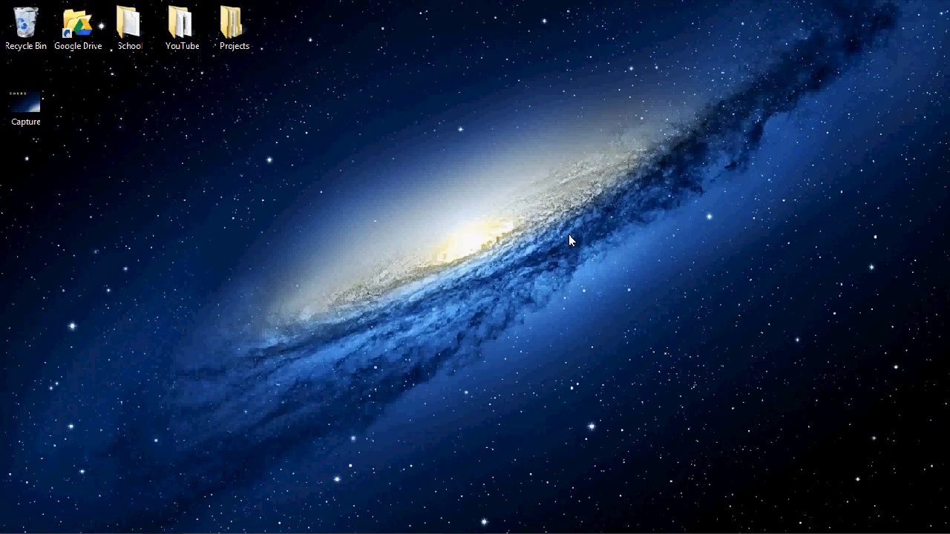